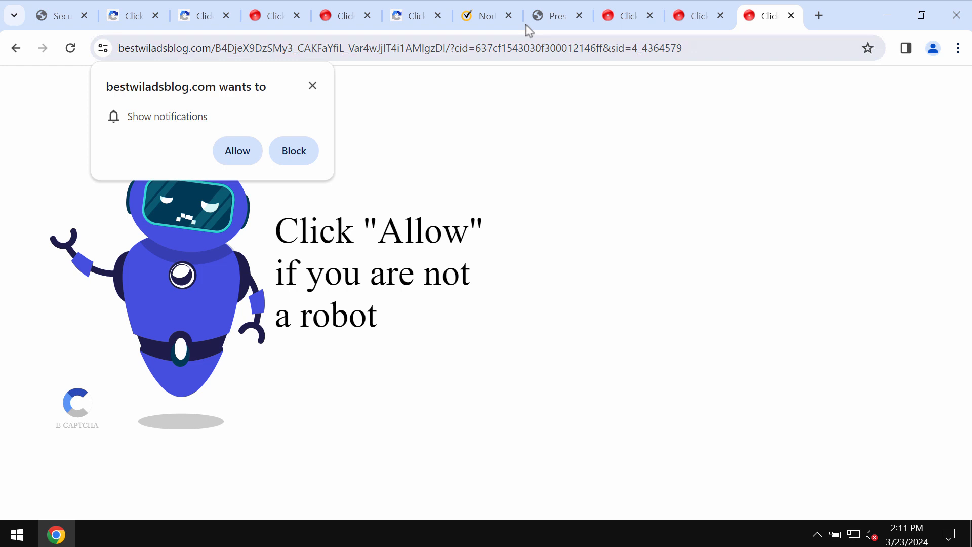
pyautogui.moveTo(192, 78)
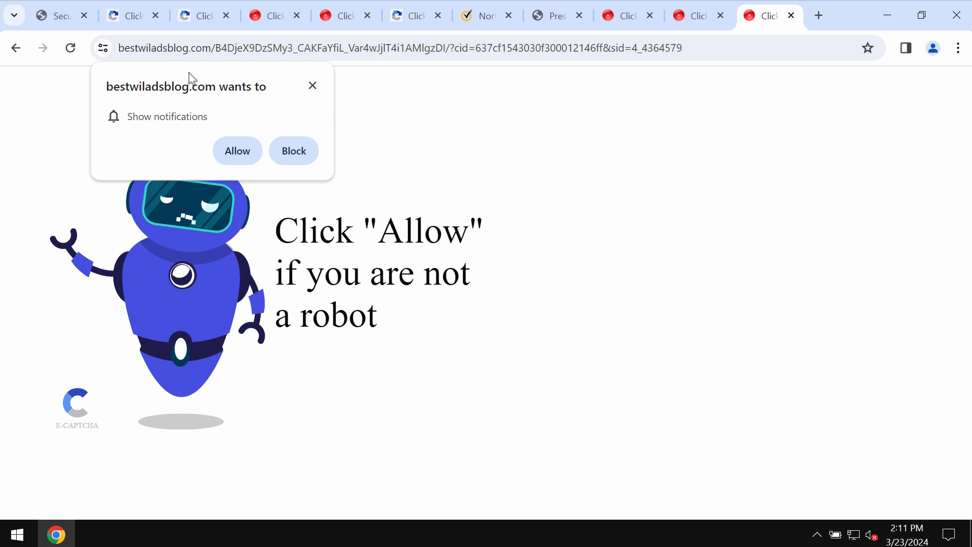
pyautogui.moveTo(237, 151)
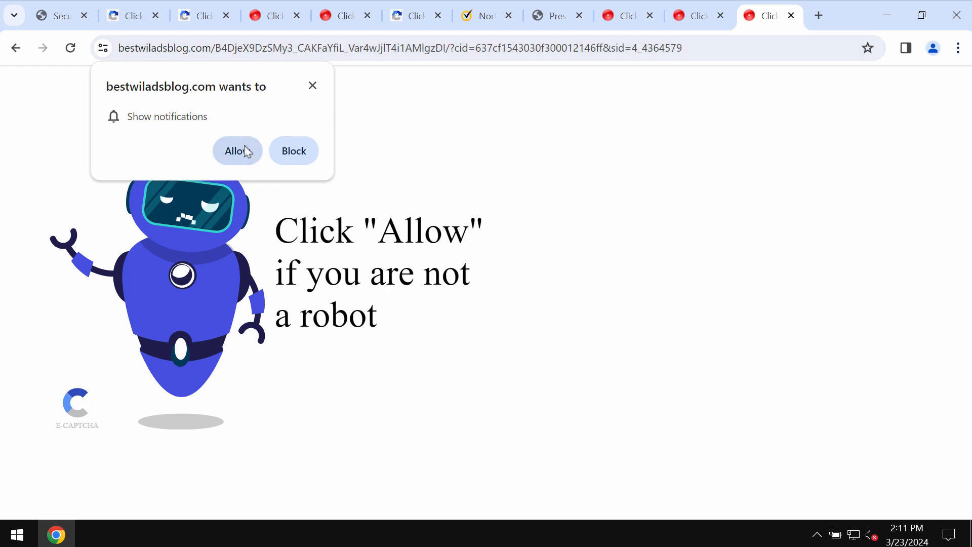
pyautogui.moveTo(371, 103)
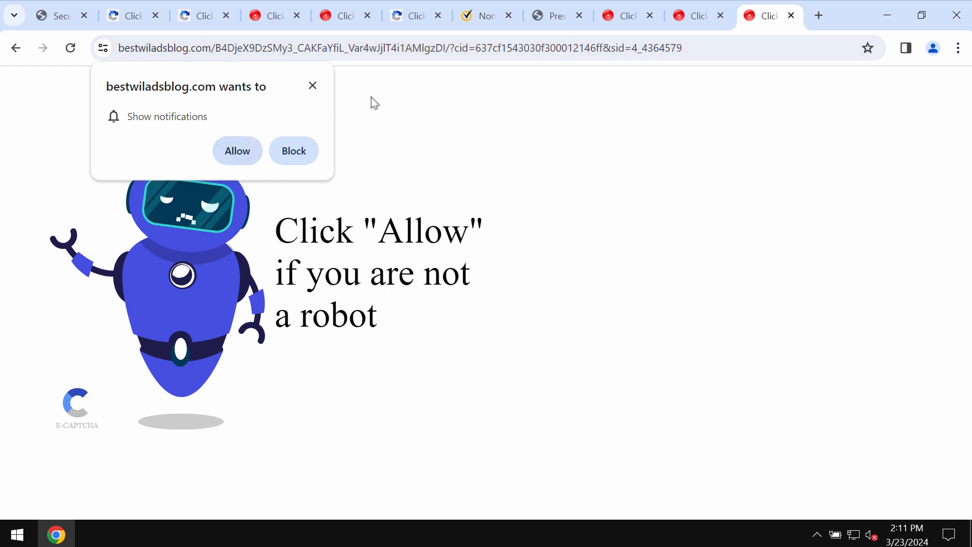
pyautogui.moveTo(374, 117)
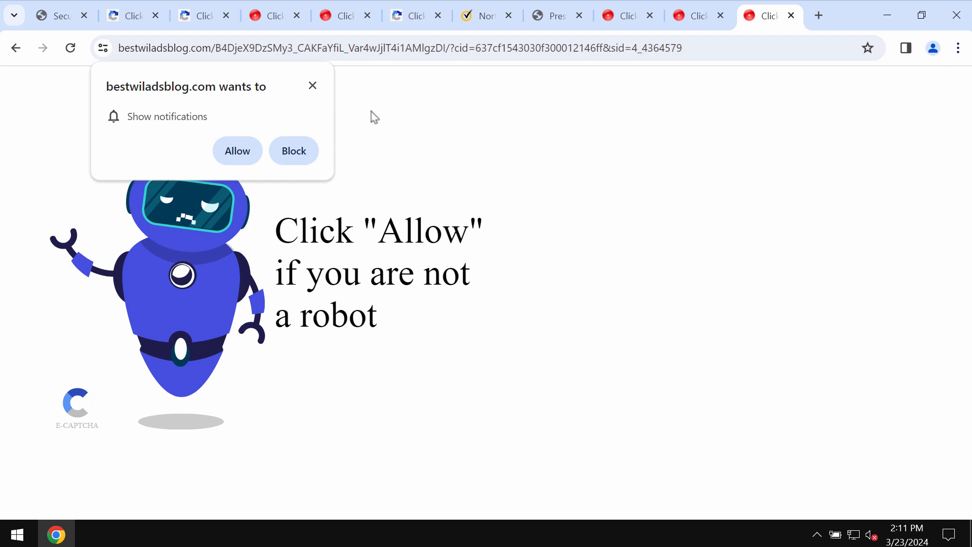
pyautogui.moveTo(242, 143)
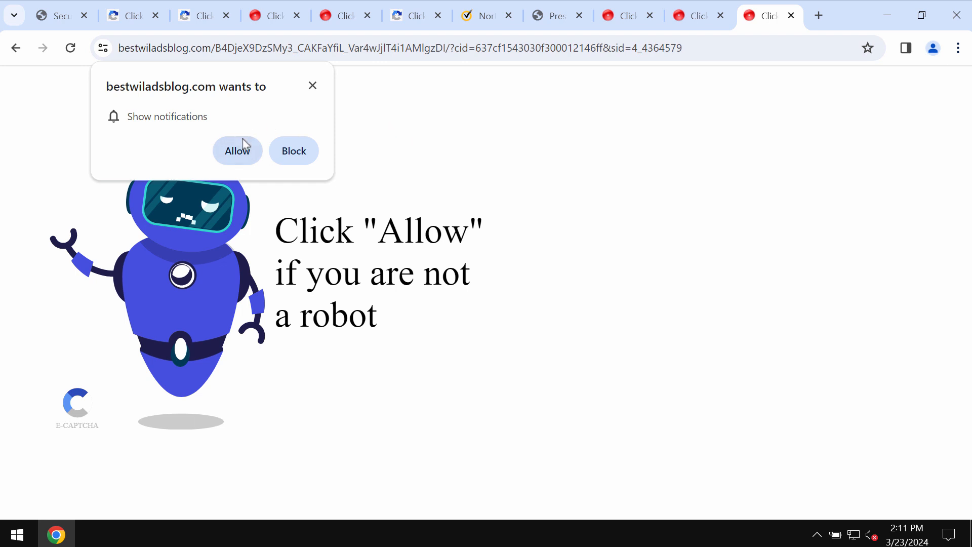
# Allow bestwiladsblog.com to show notifications, landing on the fake Adblock Pro video page
pyautogui.click(237, 150)
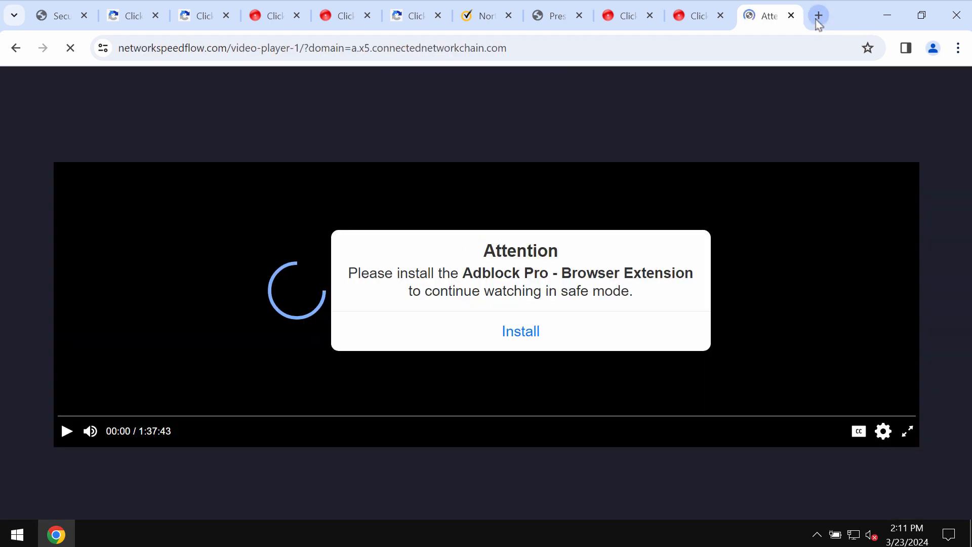
# Start a new Google tab and close the fake Adblock Pro 'Attention' video tab
pyautogui.click(818, 15)
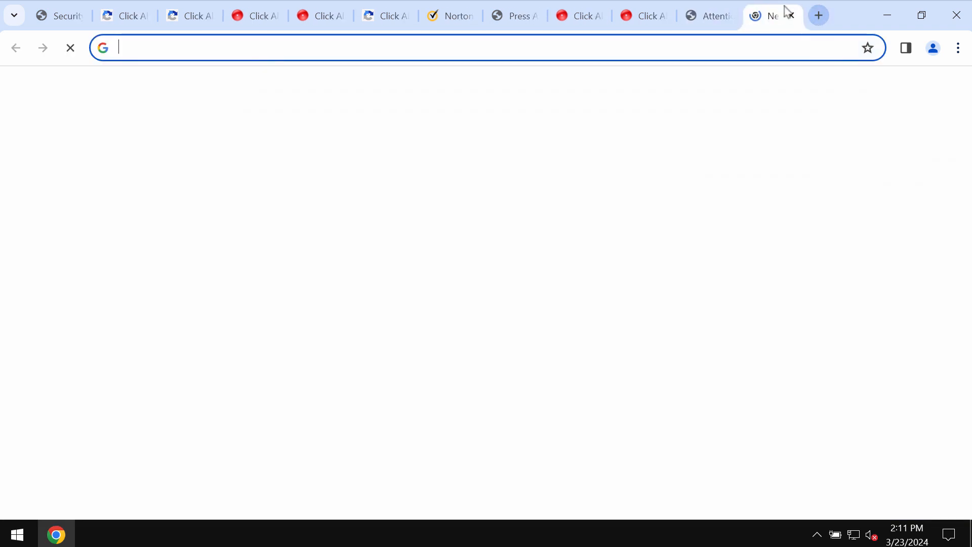
pyautogui.click(707, 15)
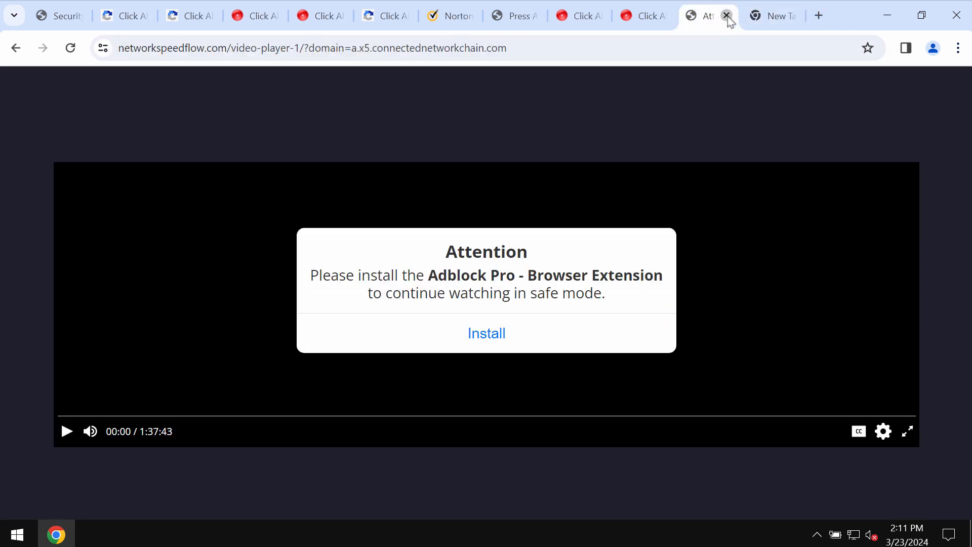
pyautogui.click(727, 16)
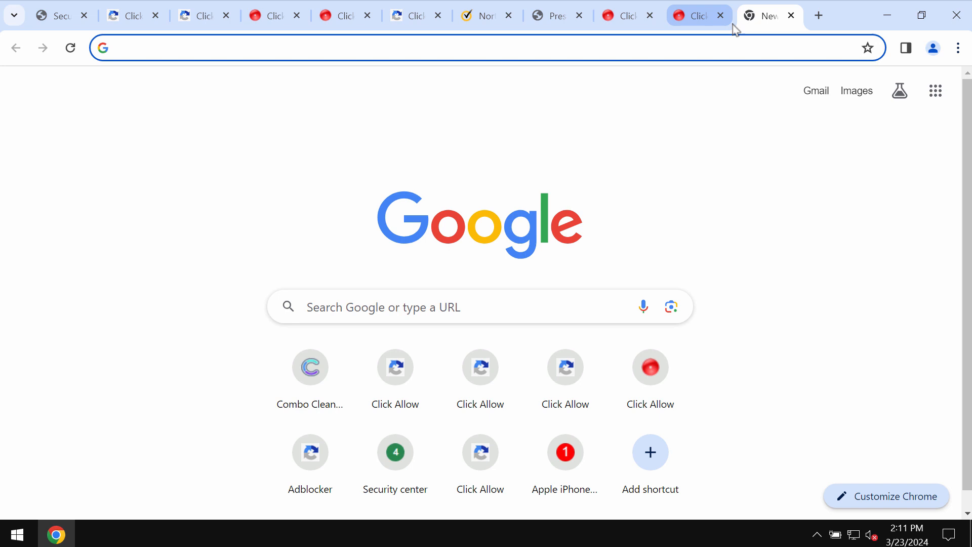
pyautogui.moveTo(769, 15)
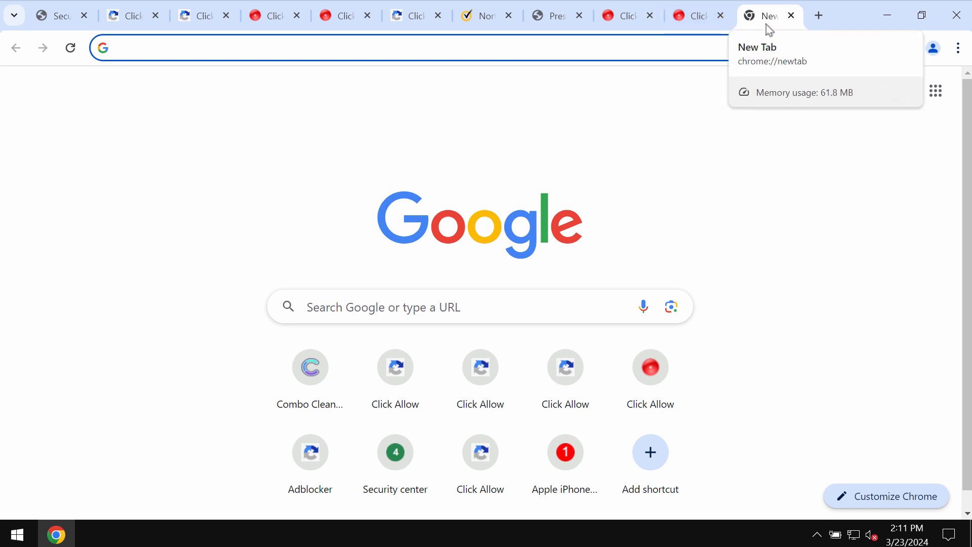
pyautogui.moveTo(805, 27)
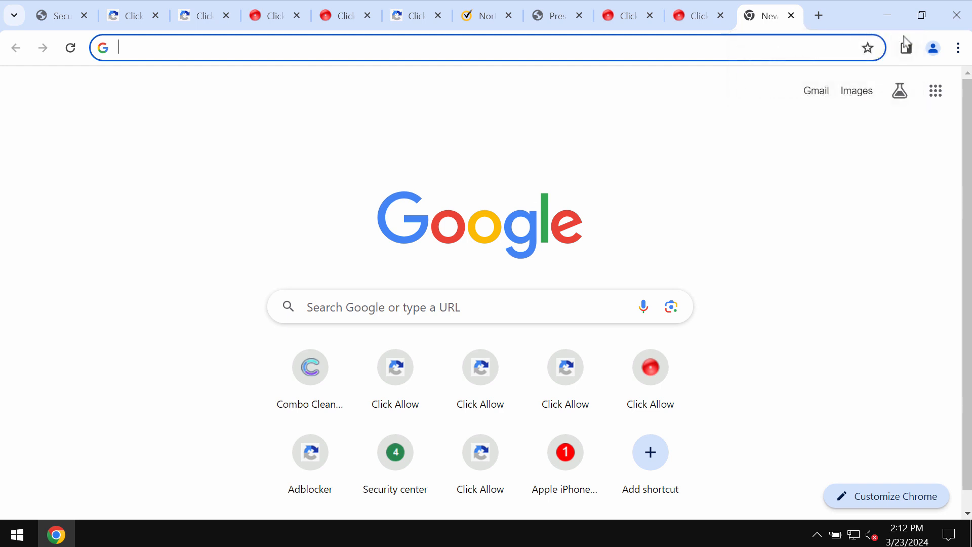
# Reach Site settings via Settings > Privacy and security and review Recent notification activity
pyautogui.click(958, 48)
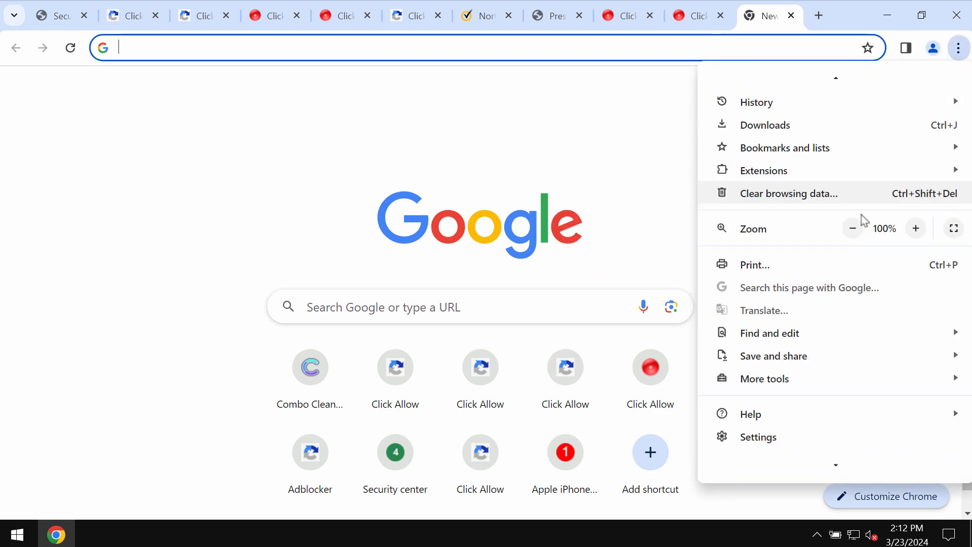
pyautogui.click(758, 436)
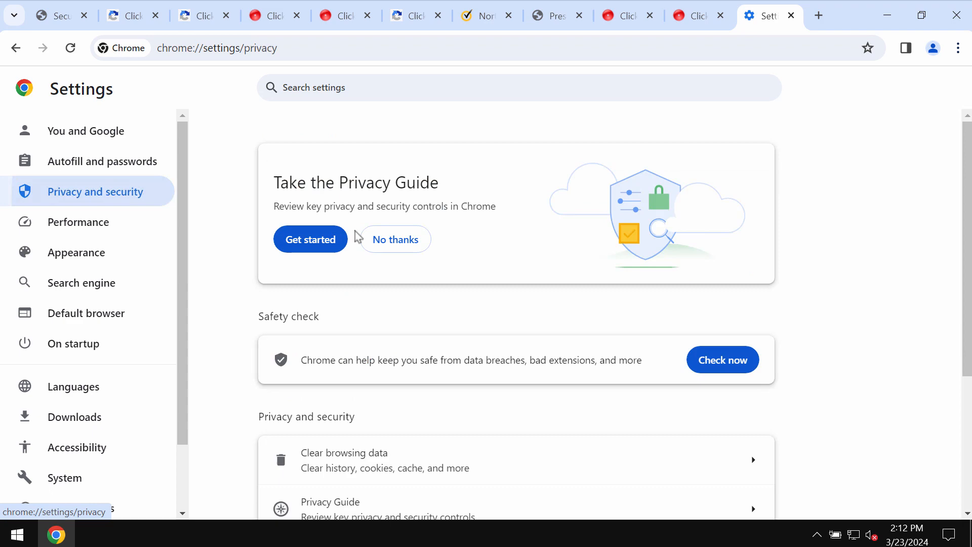
pyautogui.rightClick(465, 291)
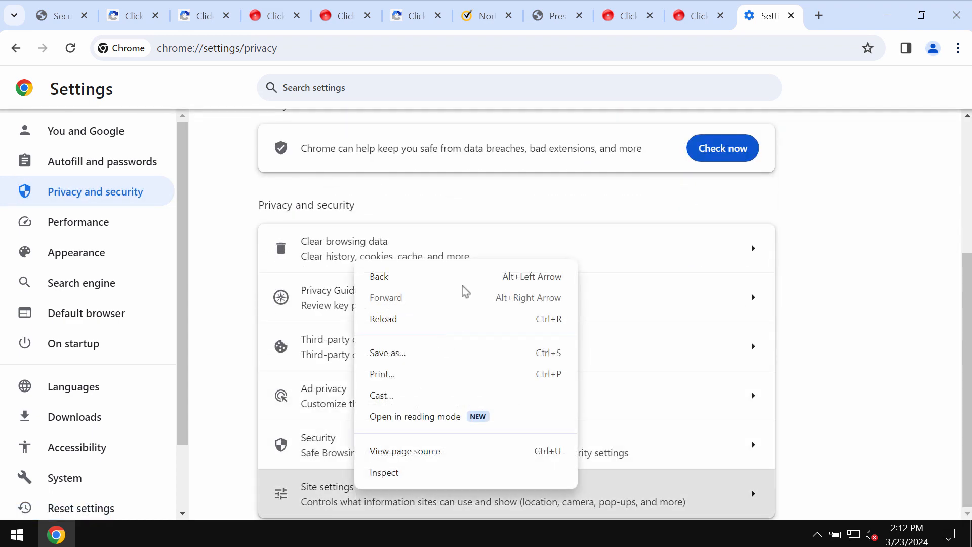
pyautogui.click(344, 487)
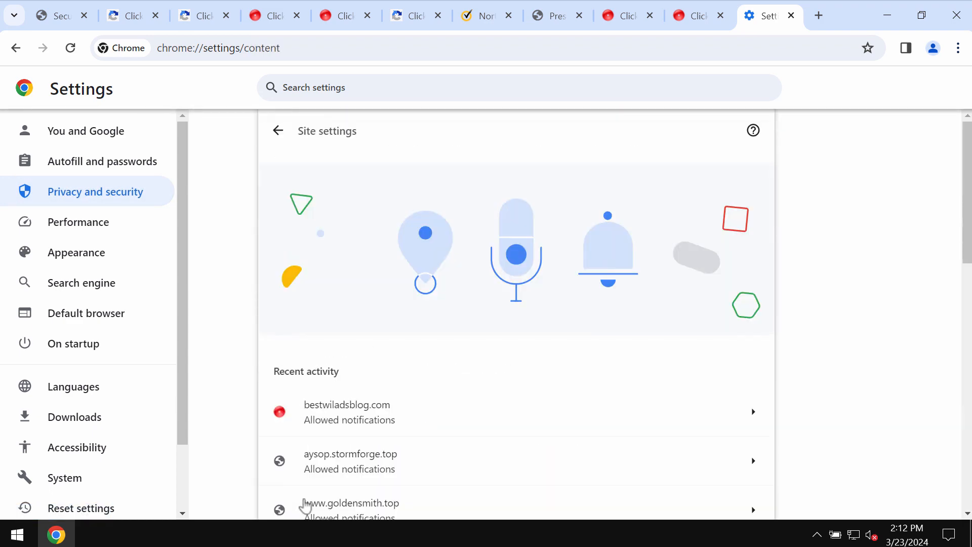
pyautogui.scroll(-3)
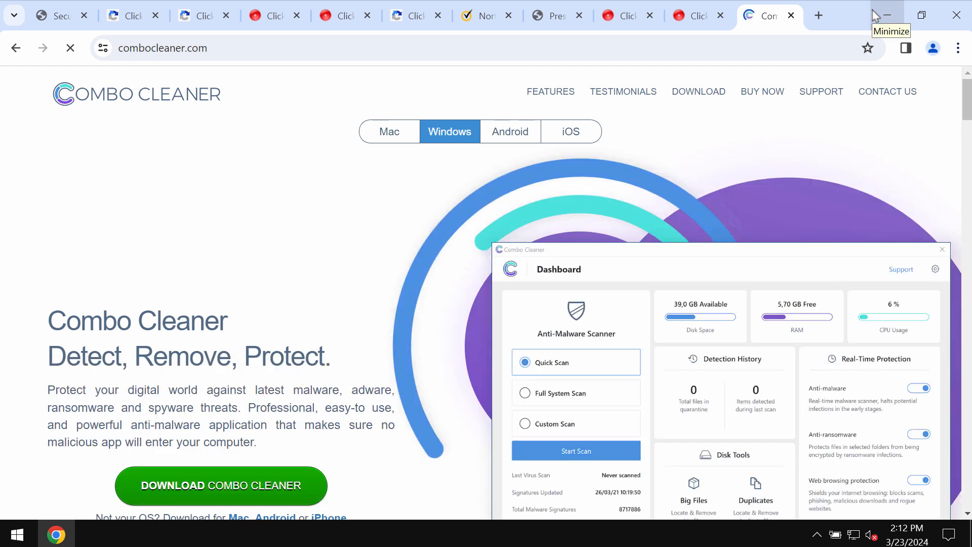
# Minimize Chrome to the desktop and launch Combo Cleaner from its shortcut
pyautogui.click(888, 14)
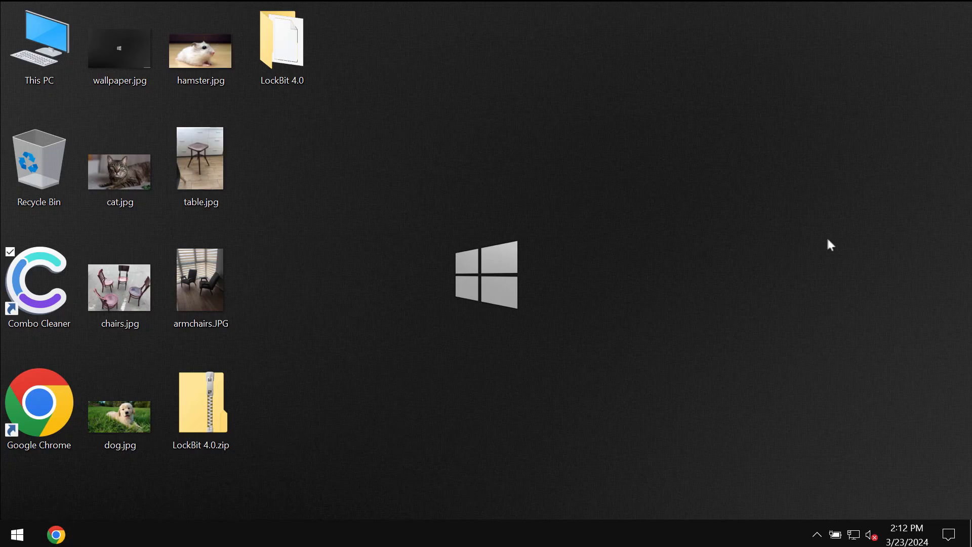
pyautogui.doubleClick(39, 283)
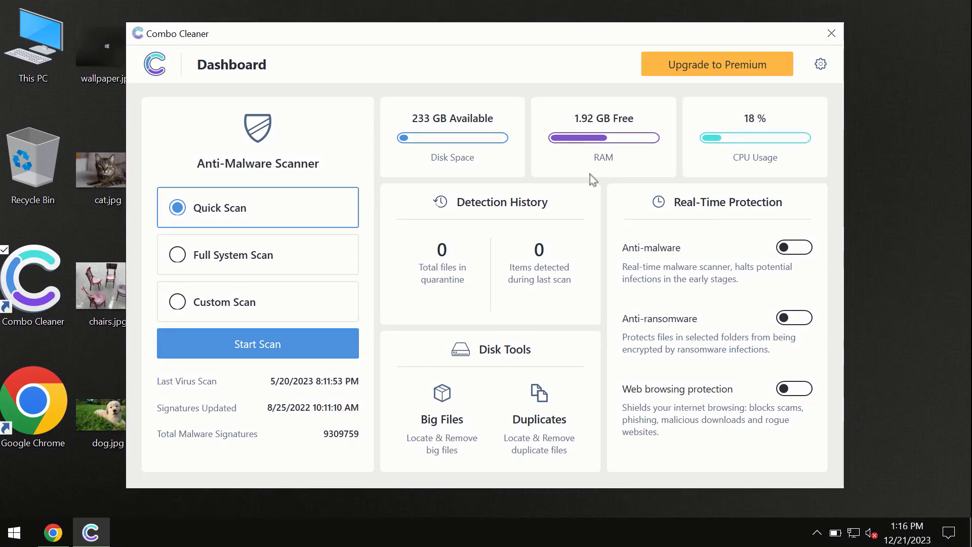
pyautogui.moveTo(383, 70)
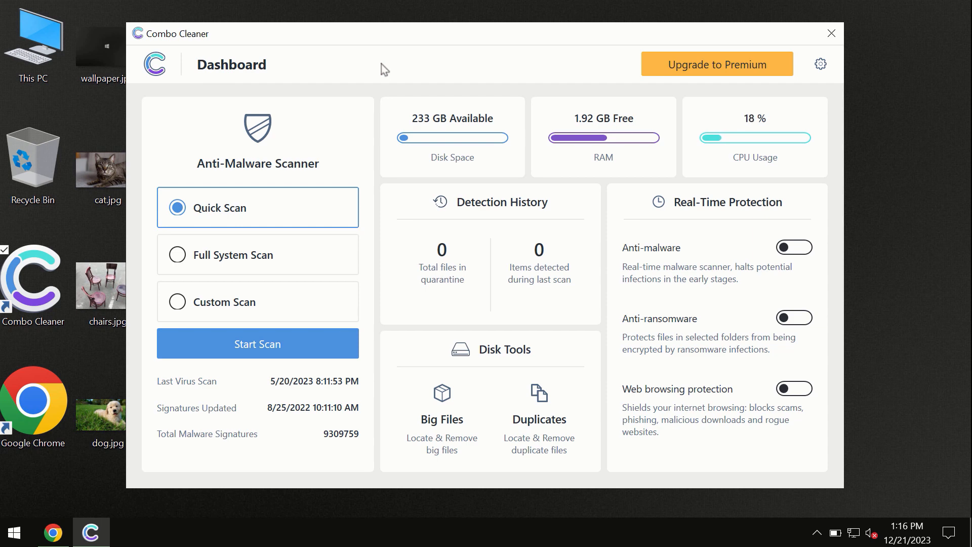
pyautogui.moveTo(284, 211)
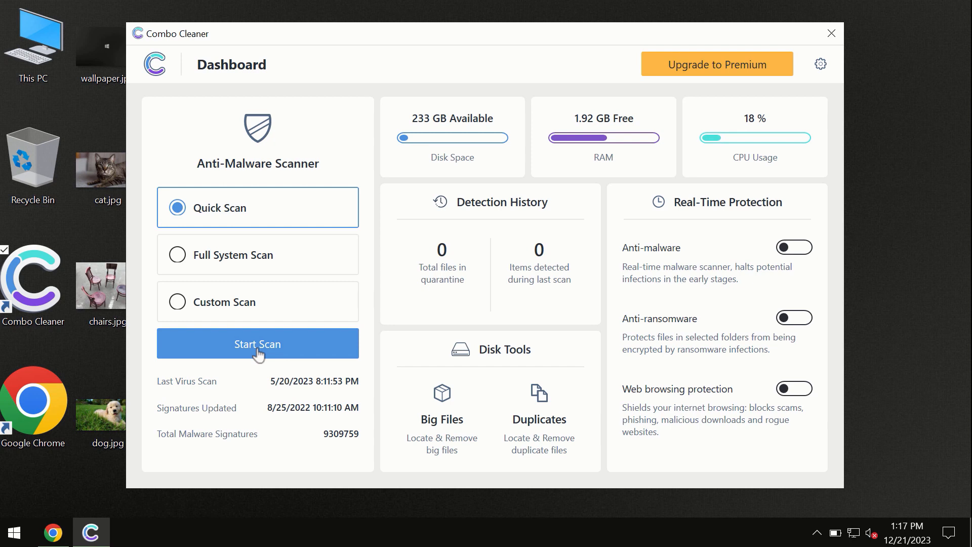
pyautogui.moveTo(85, 538)
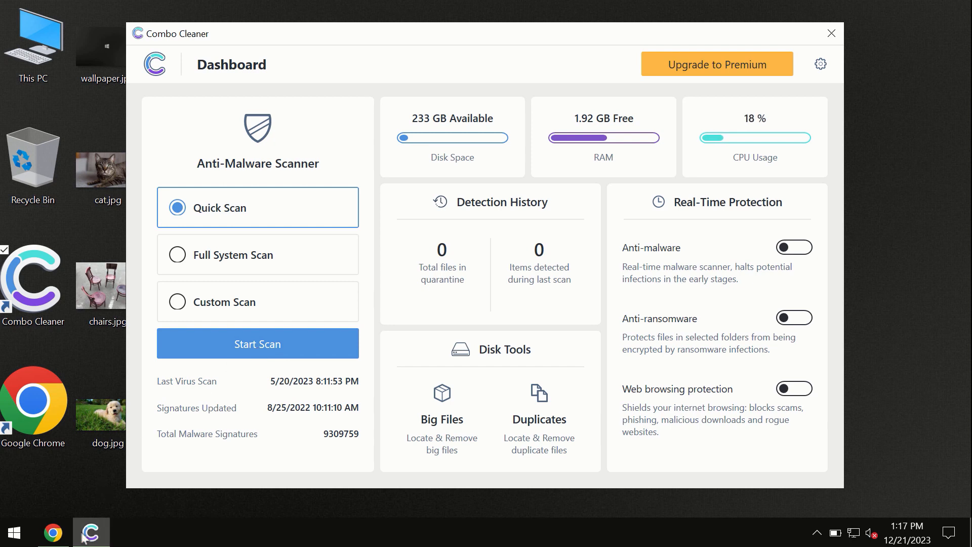
pyautogui.moveTo(90, 532)
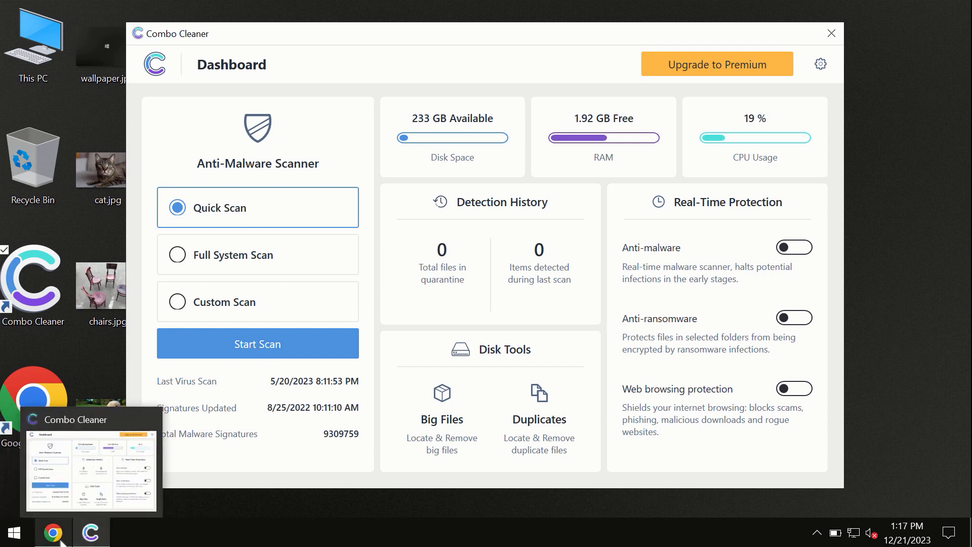
pyautogui.moveTo(52, 531)
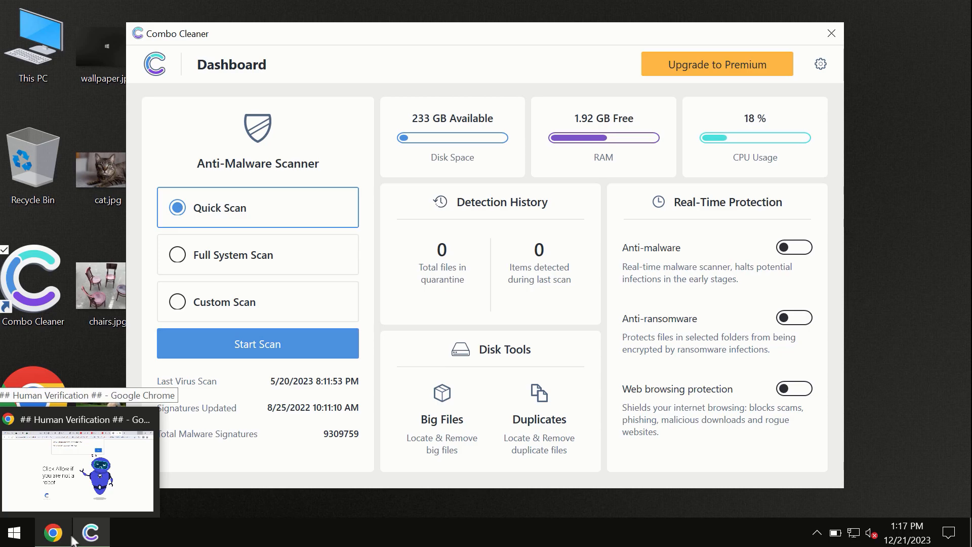
# Switch back to the Chrome window from the taskbar preview
pyautogui.click(52, 532)
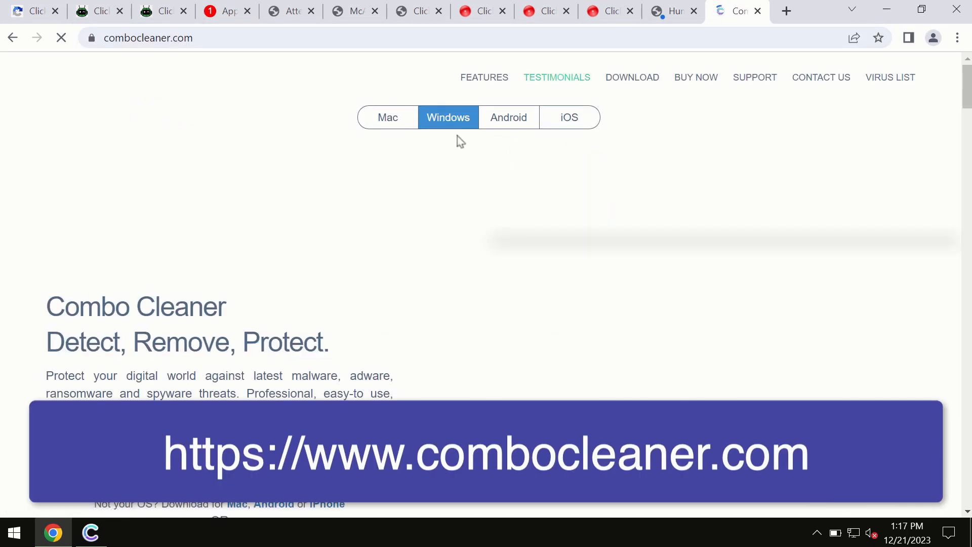
pyautogui.moveTo(388, 117)
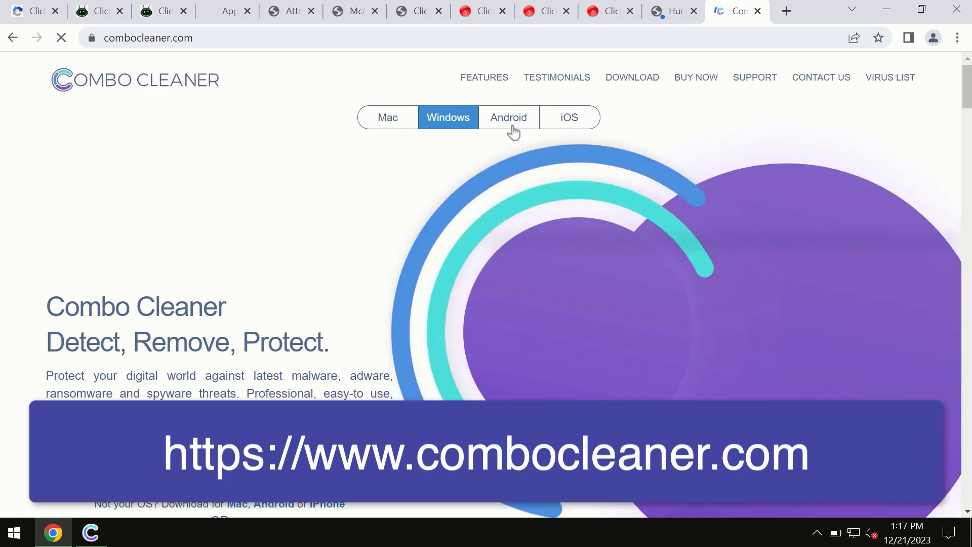
pyautogui.moveTo(454, 153)
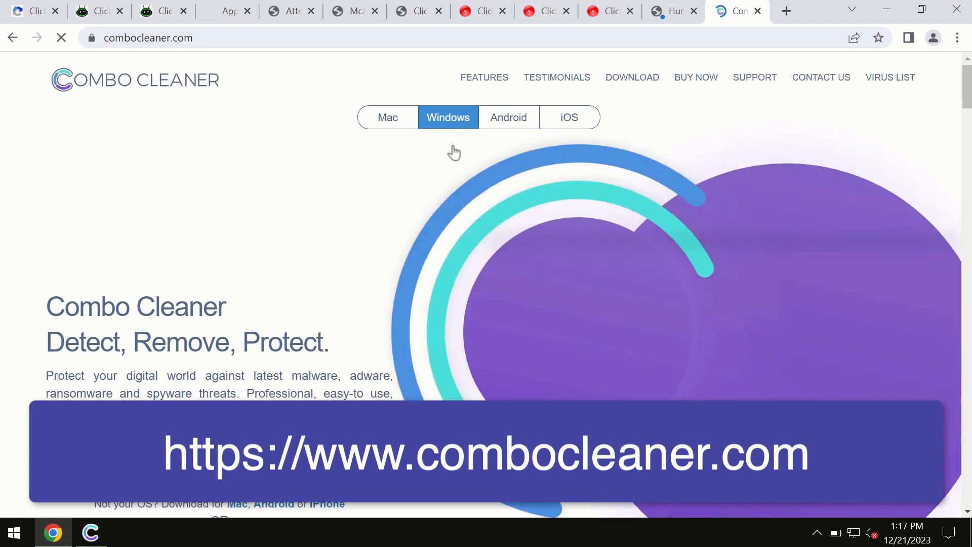
pyautogui.moveTo(518, 135)
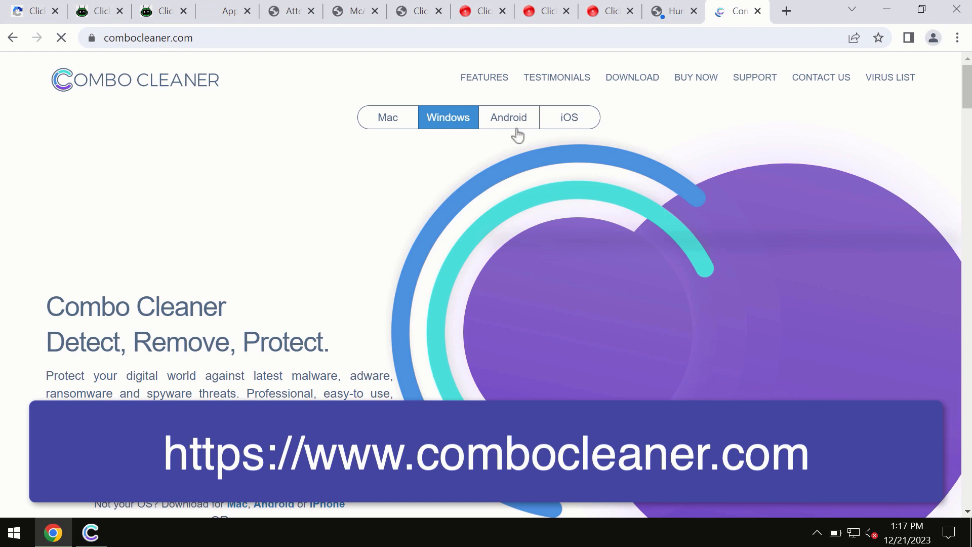
# Browse the Combo Cleaner homepage's OS version options, then return to the Combo Cleaner app
pyautogui.click(388, 118)
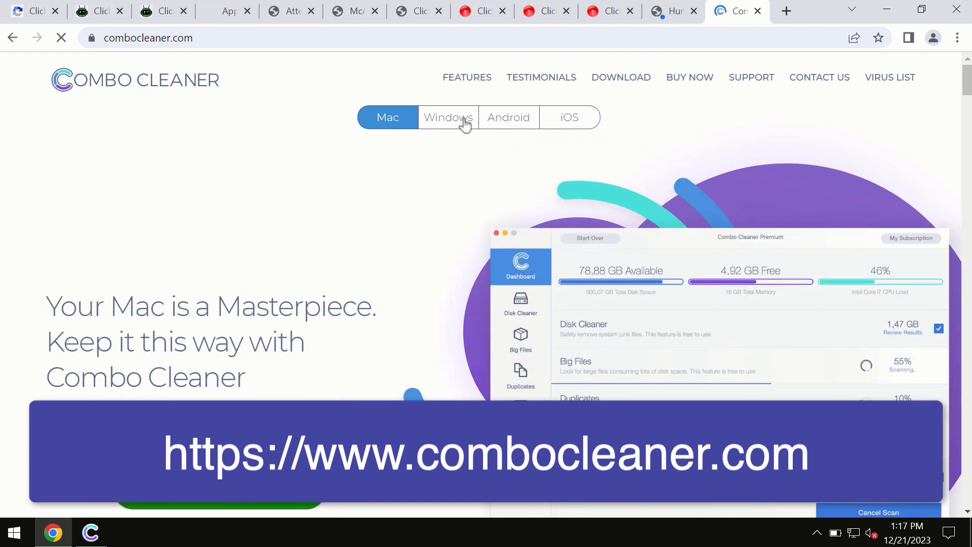
pyautogui.moveTo(560, 100)
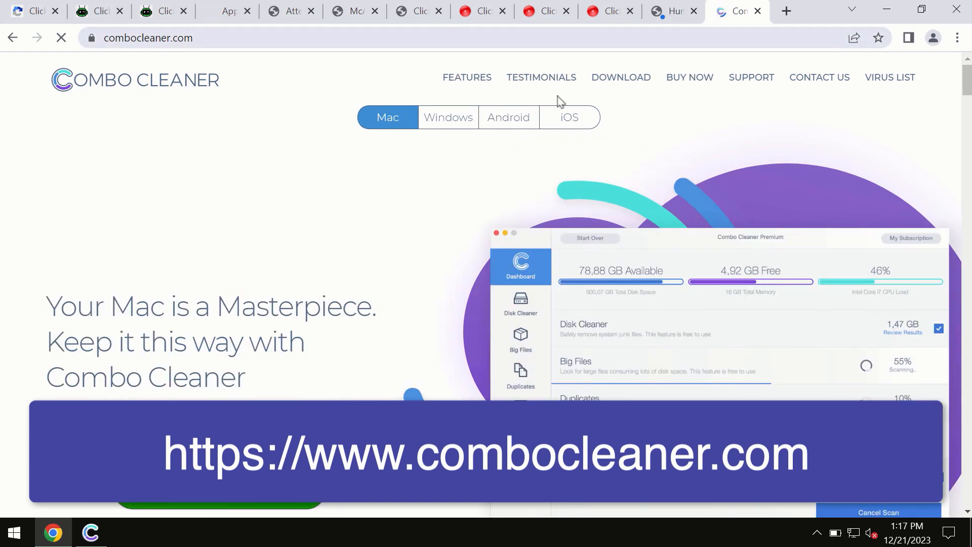
pyautogui.click(568, 118)
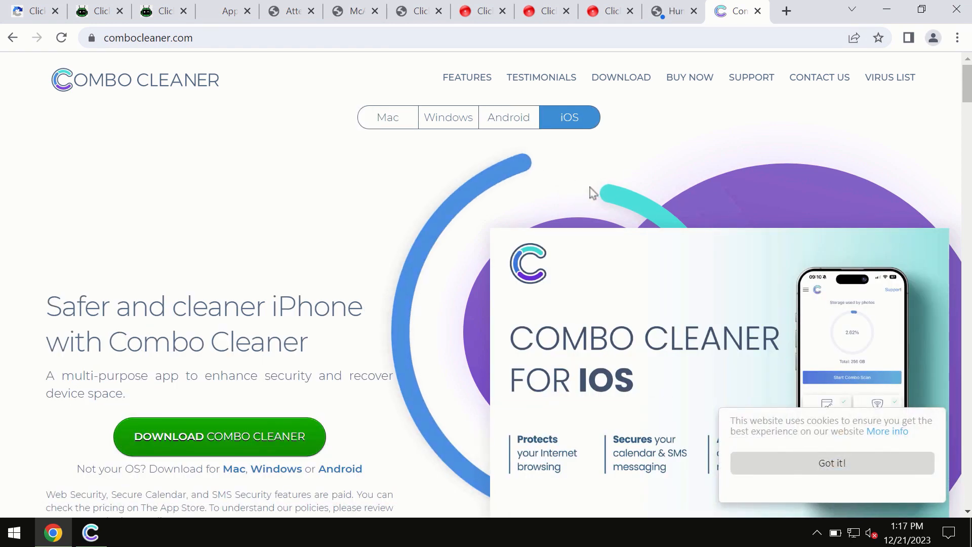
pyautogui.click(90, 531)
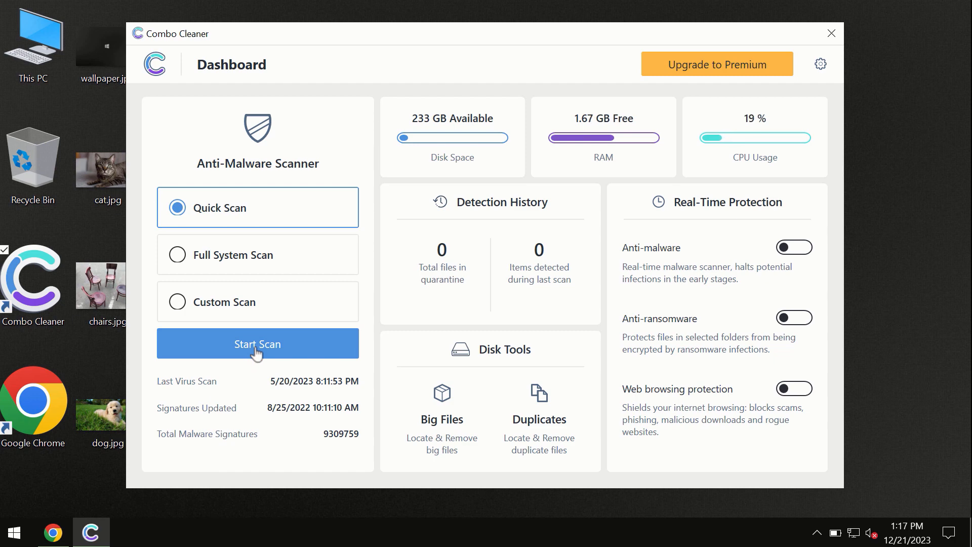
# Start a Quick Scan of the computer in Combo Cleaner
pyautogui.click(257, 343)
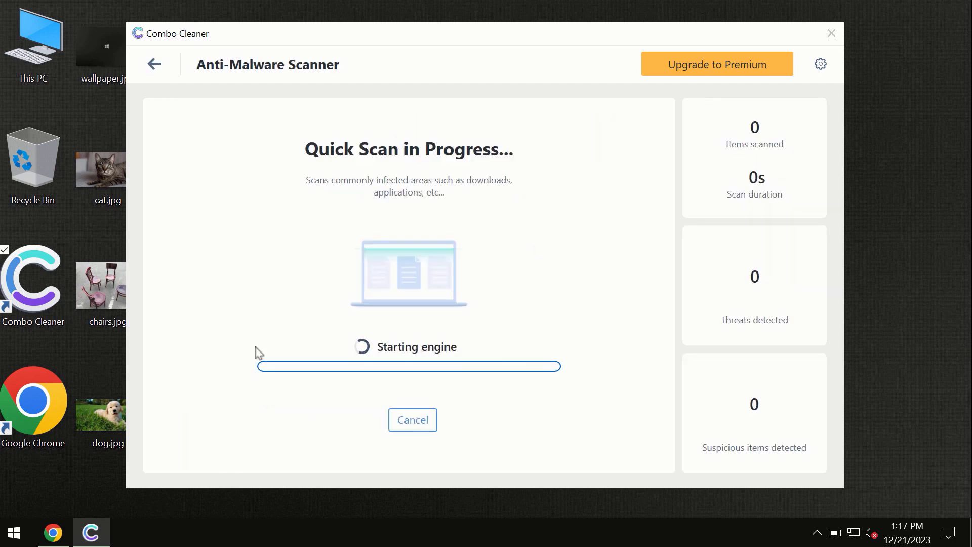
pyautogui.moveTo(447, 94)
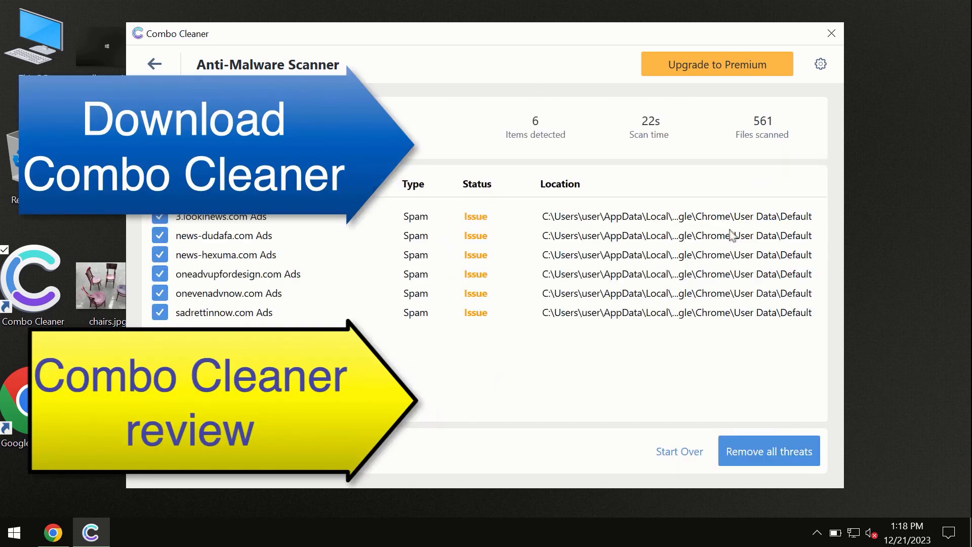
pyautogui.moveTo(526, 63)
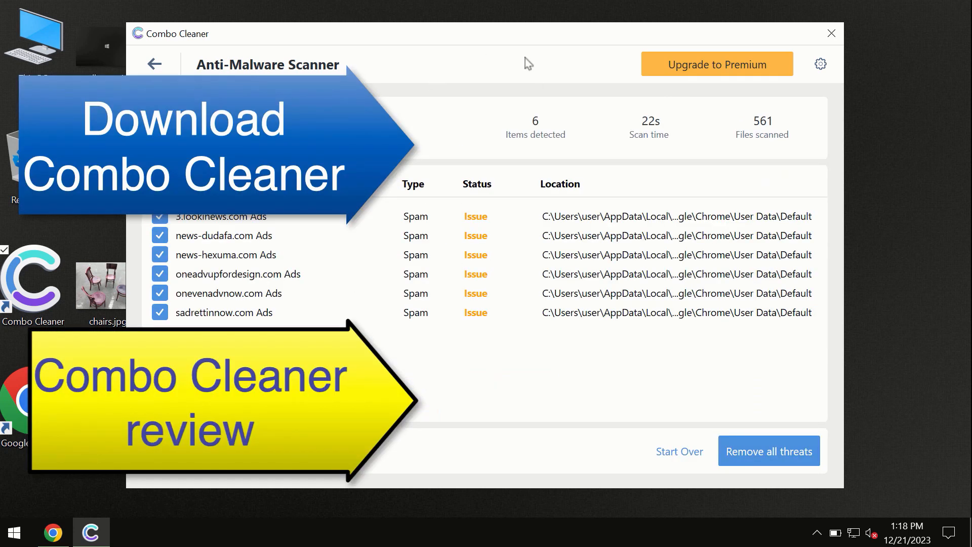
pyautogui.moveTo(569, 190)
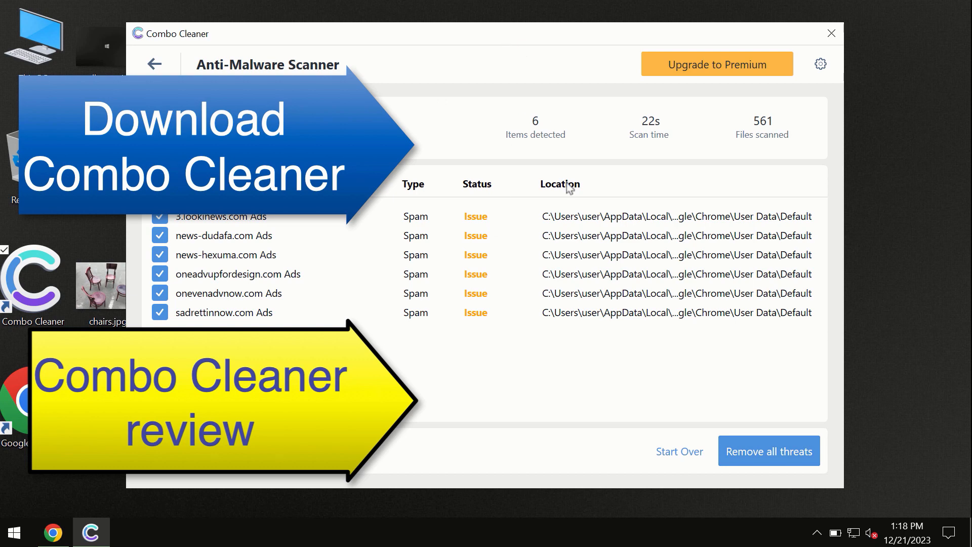
pyautogui.moveTo(667, 108)
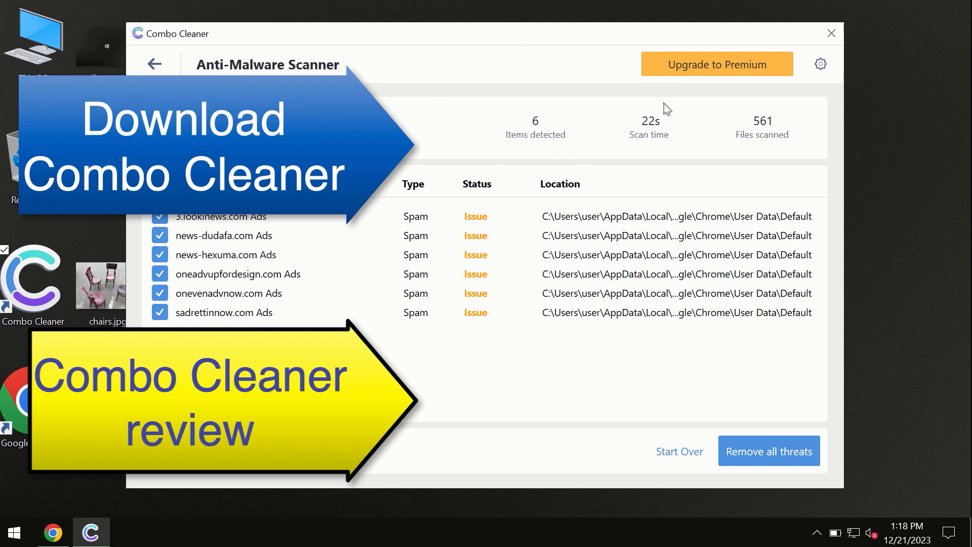
pyautogui.click(716, 63)
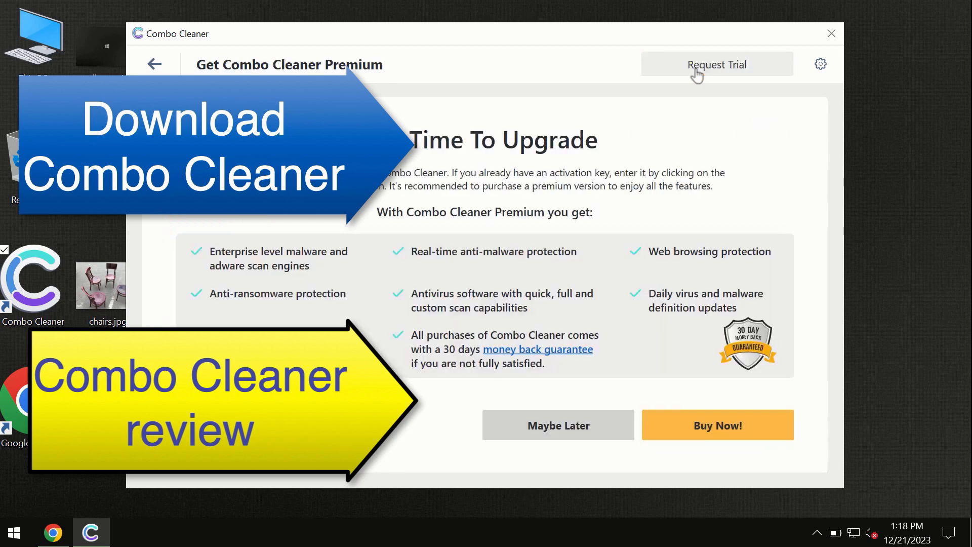
pyautogui.click(154, 64)
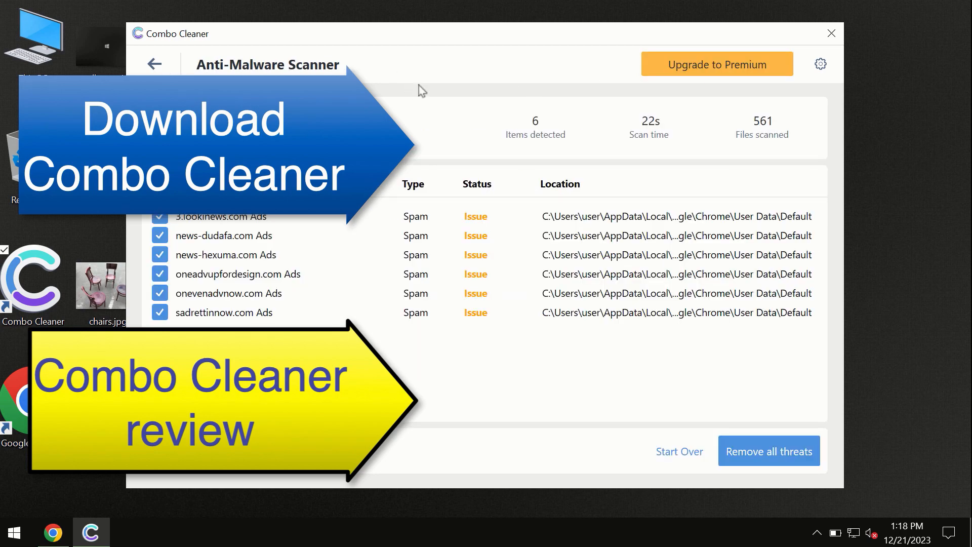